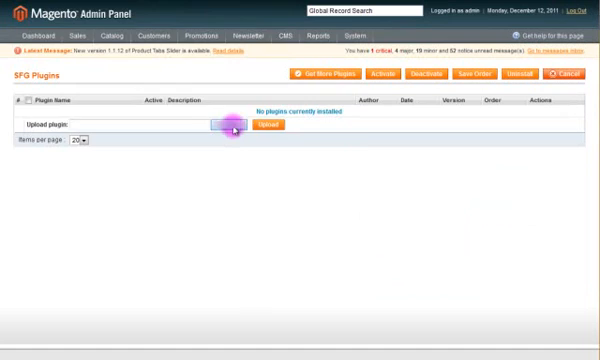
# Open the Contact Us form in the form builder editor.
pyautogui.click(222, 130)
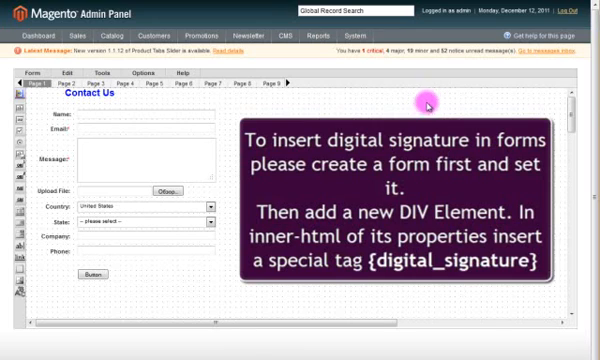
pyautogui.moveTo(232, 184)
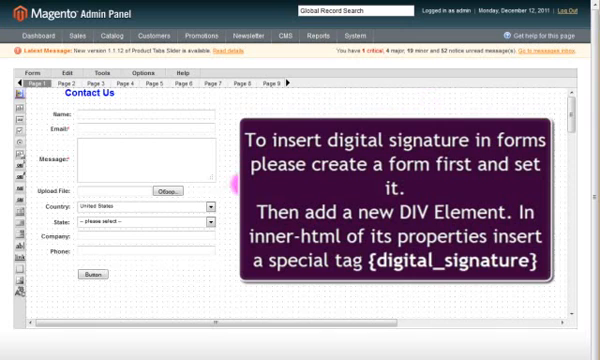
# Place a new DIV element below the Phone field with inner HTML {digital_signature}.
pyautogui.click(100, 274)
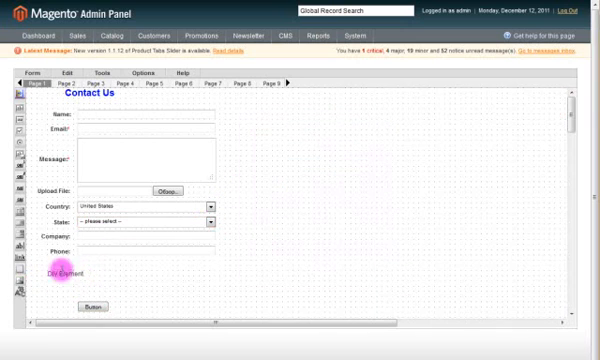
pyautogui.click(62, 268)
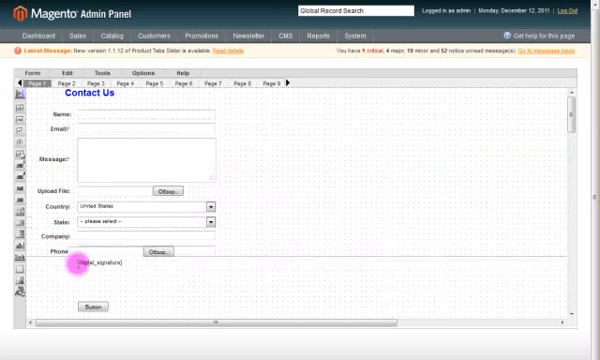
# Name the signature DIV 'signature' in its Properties and review its style properties.
pyautogui.click(110, 262)
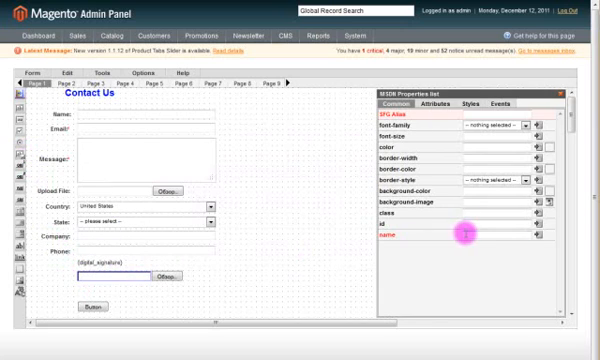
pyautogui.write('signature')
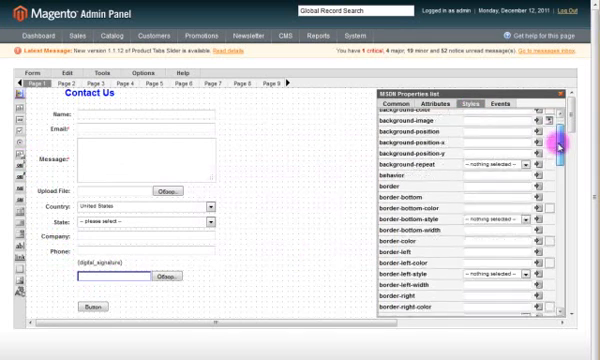
pyautogui.scroll(-3)
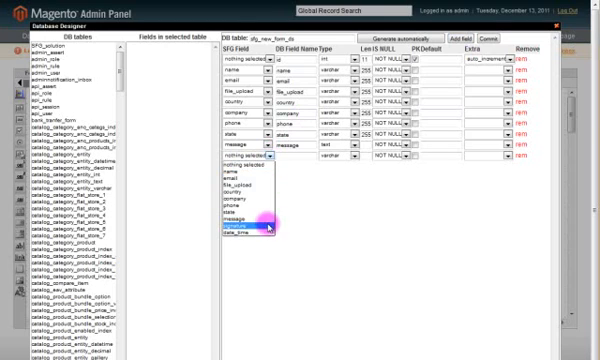
# Add a signature field row in the Database Designer and choose its column type.
pyautogui.click(248, 228)
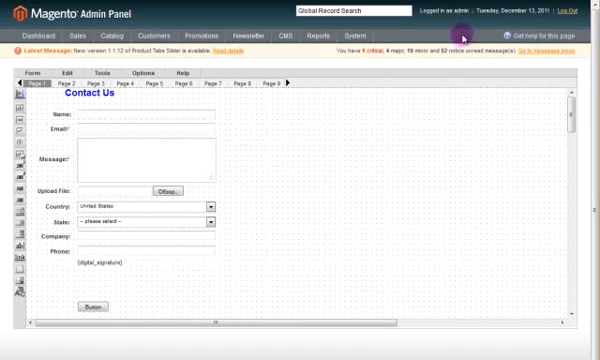
# Save the updated Contact Us form with the signature element.
pyautogui.click(16, 68)
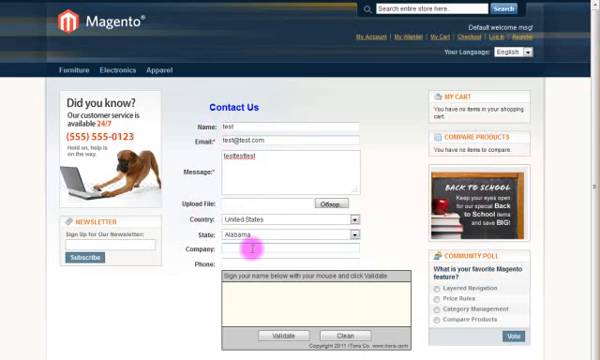
pyautogui.write('111-111-1111')
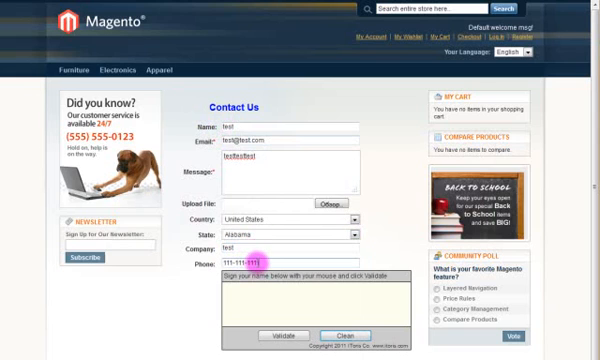